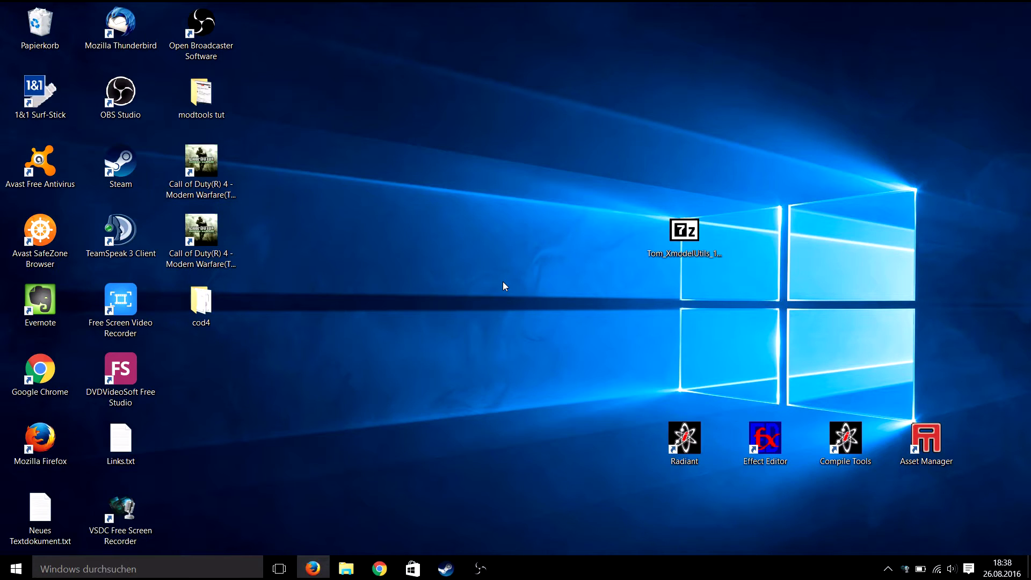
- Create a new folder named images inside C:\Call of Duty 4\raw
{"action": "left_click", "coordinate": [346, 568]}
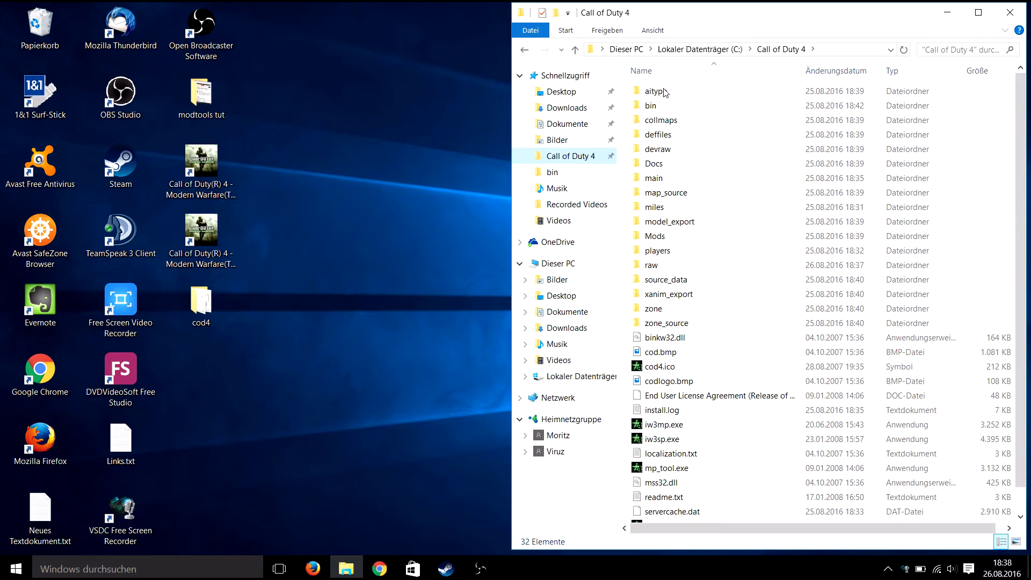
{"action": "scroll", "scroll_direction": "down", "scroll_amount": 3}
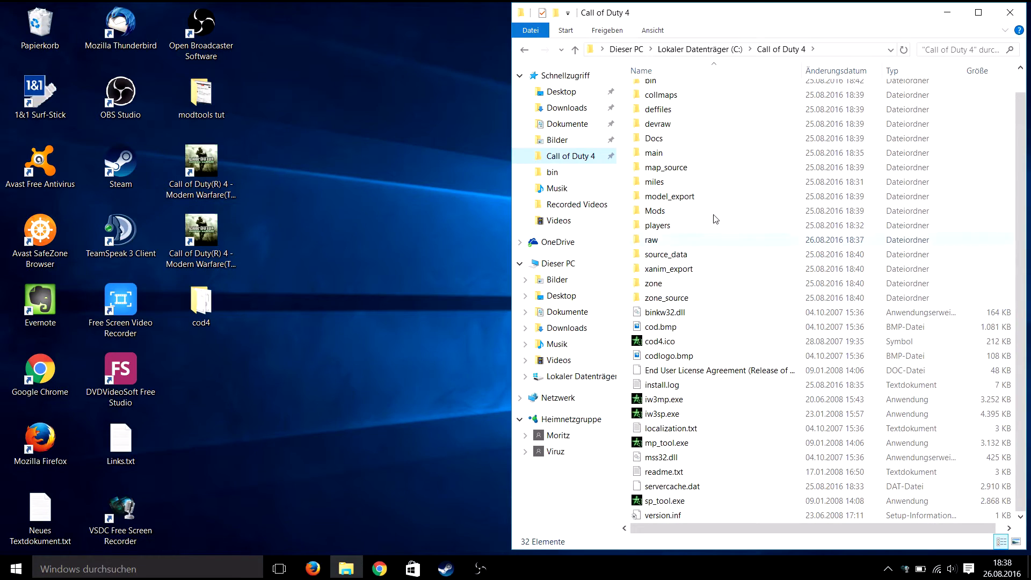
{"action": "mouse_move", "coordinate": [689, 197]}
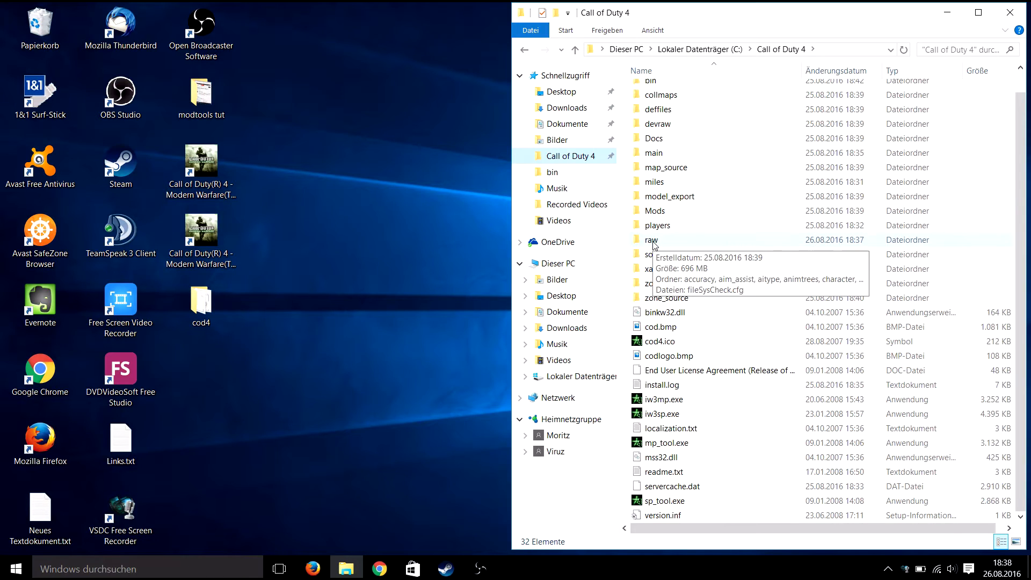
{"action": "double_click", "coordinate": [651, 239]}
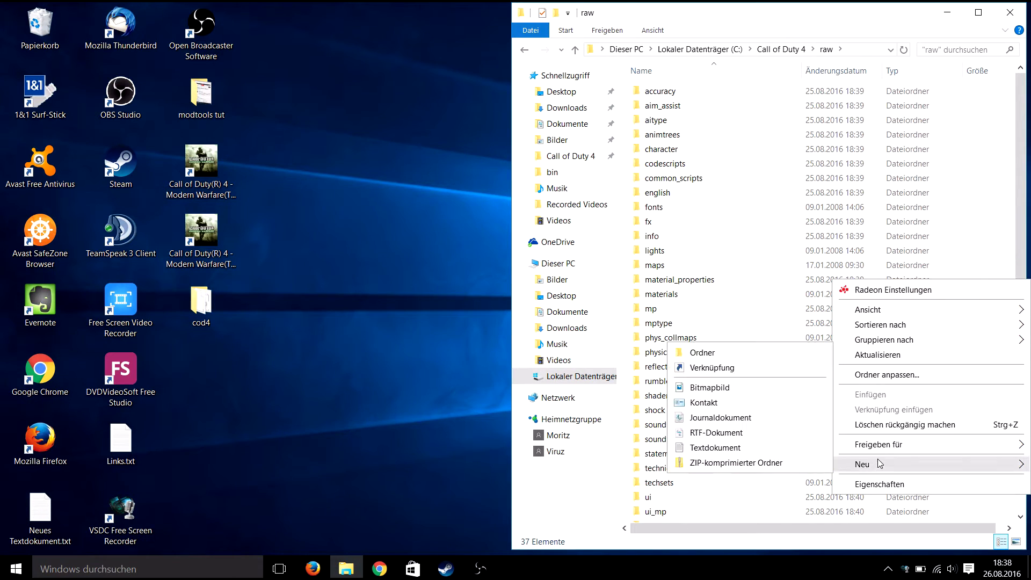
{"action": "left_click", "coordinate": [702, 352]}
{"action": "type", "text": "images"}
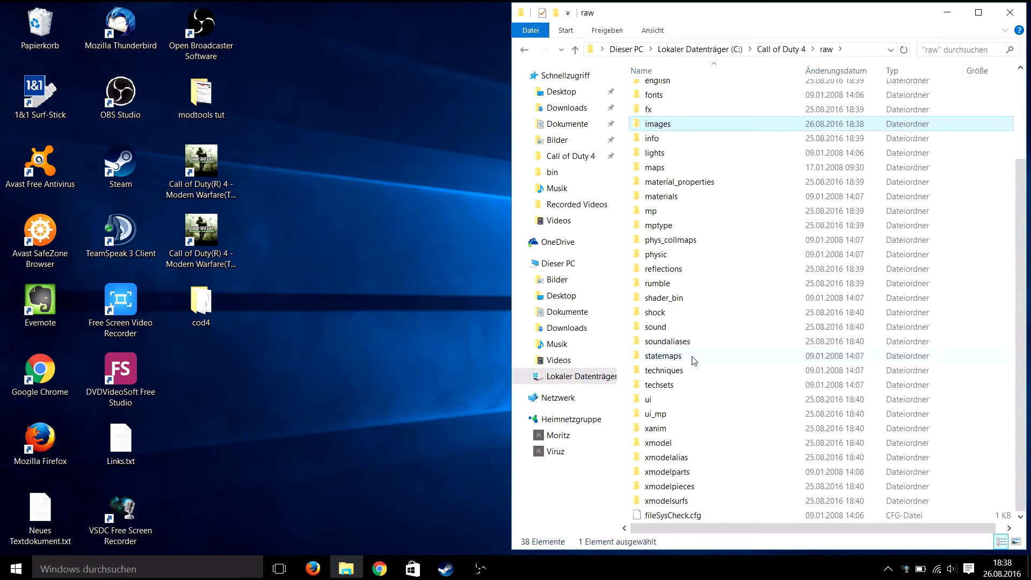
{"action": "mouse_move", "coordinate": [932, 19]}
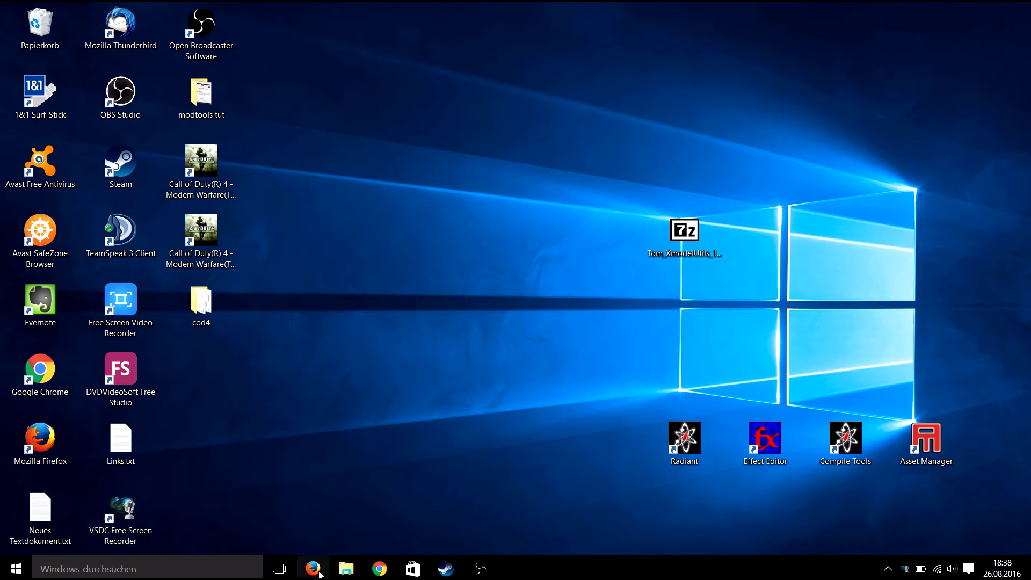
- Extract the Tom_XmodelUtils archive to the desktop and create a Model Export folder there
{"action": "left_click", "coordinate": [312, 567]}
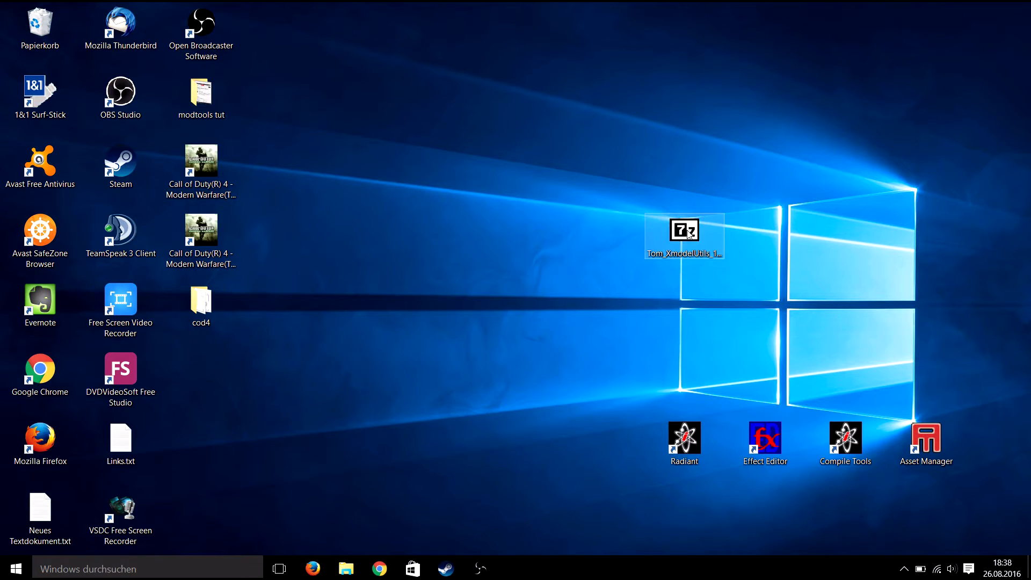
{"action": "double_click", "coordinate": [683, 230]}
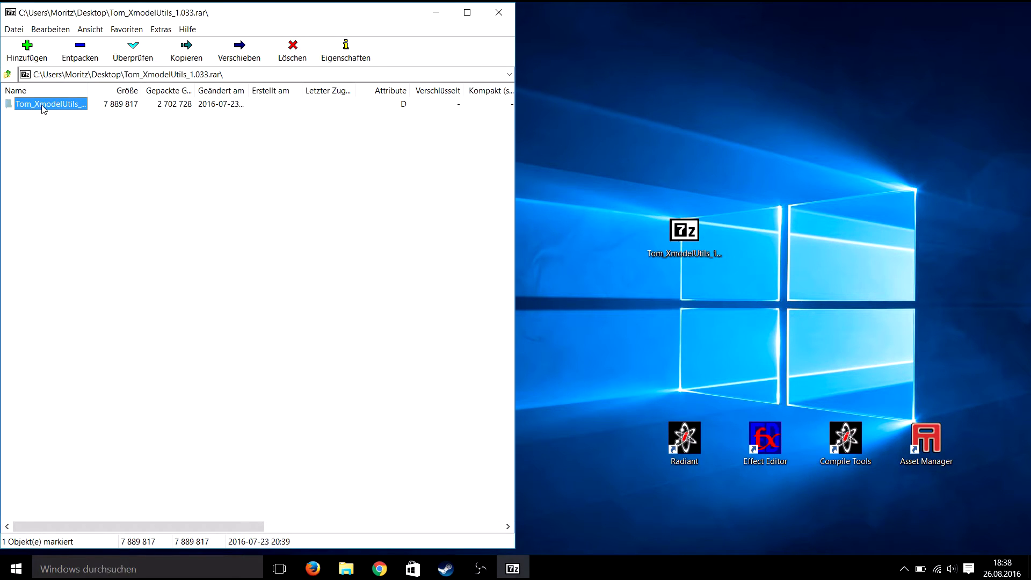
{"action": "left_click", "coordinate": [498, 13]}
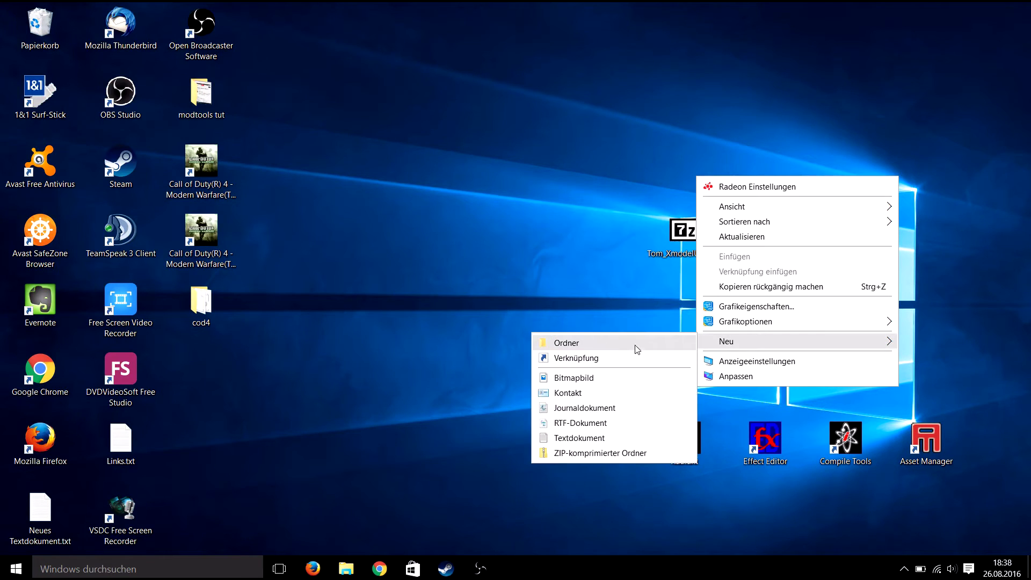
{"action": "left_click", "coordinate": [567, 343]}
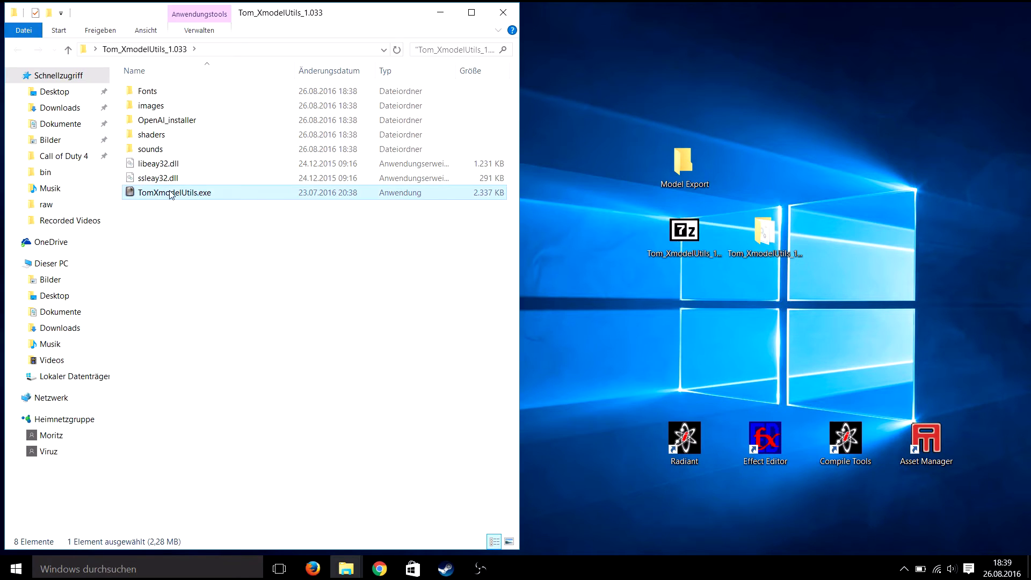
- Launch Xmodel Utils, set Call of Duty 4 as the game folder and scan/move its images
{"action": "double_click", "coordinate": [174, 193]}
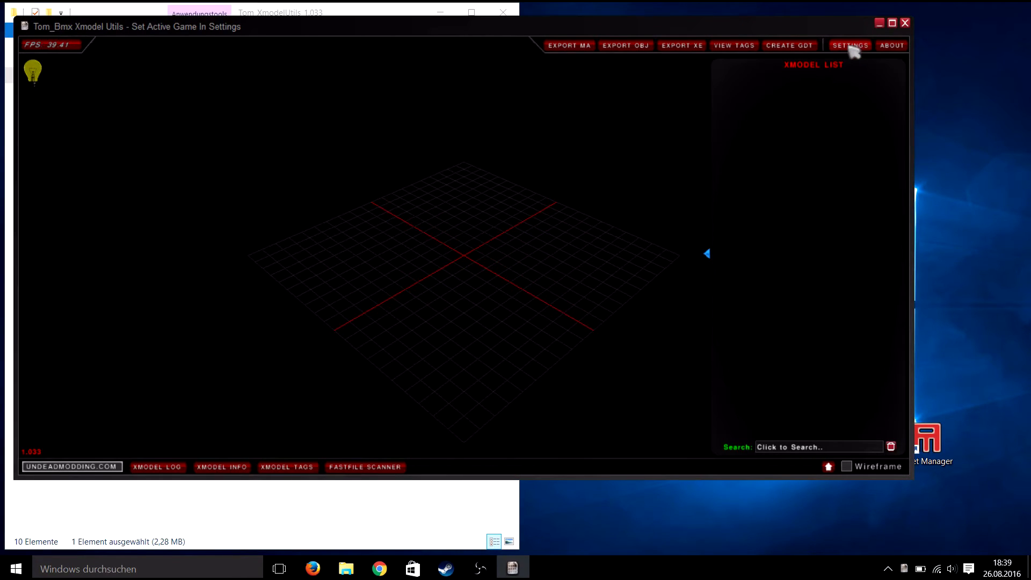
{"action": "left_click", "coordinate": [851, 45]}
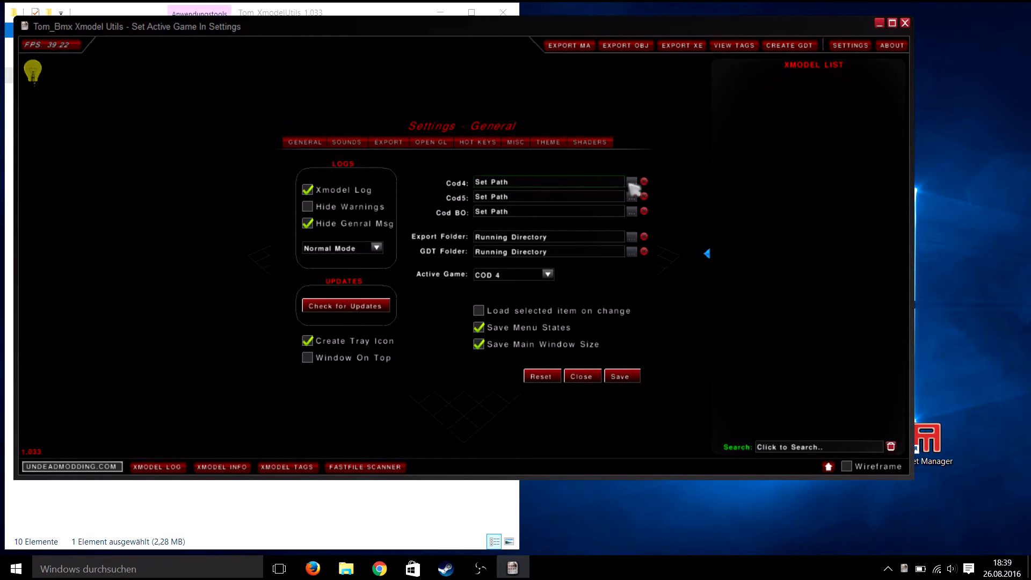
{"action": "left_click", "coordinate": [631, 181]}
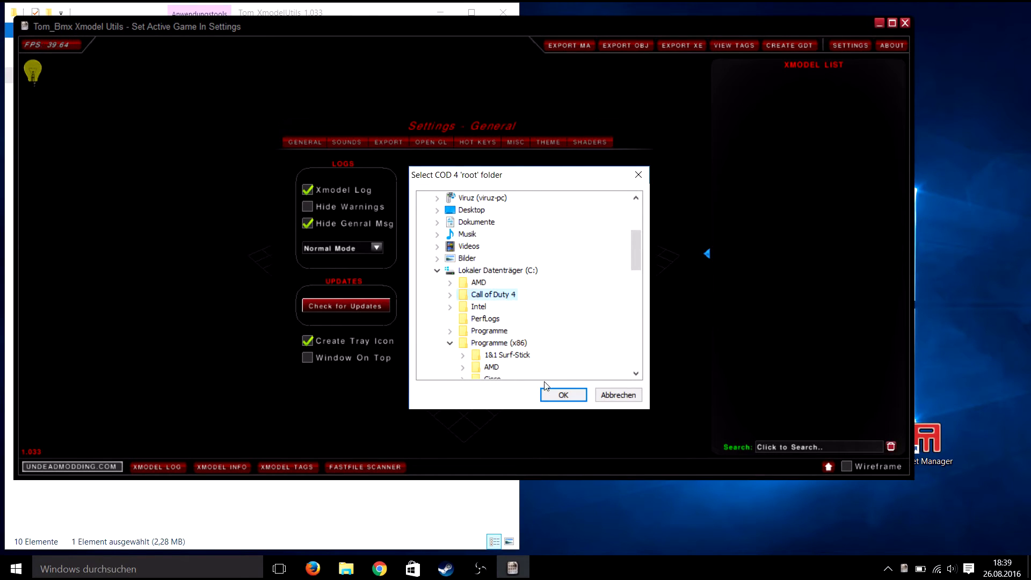
{"action": "left_click", "coordinate": [563, 396]}
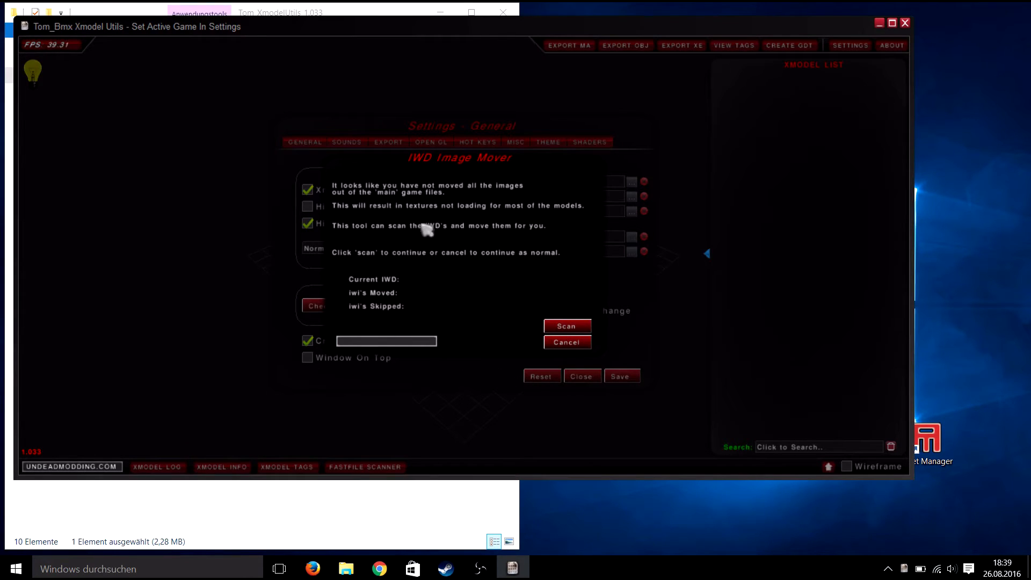
{"action": "mouse_move", "coordinate": [471, 254]}
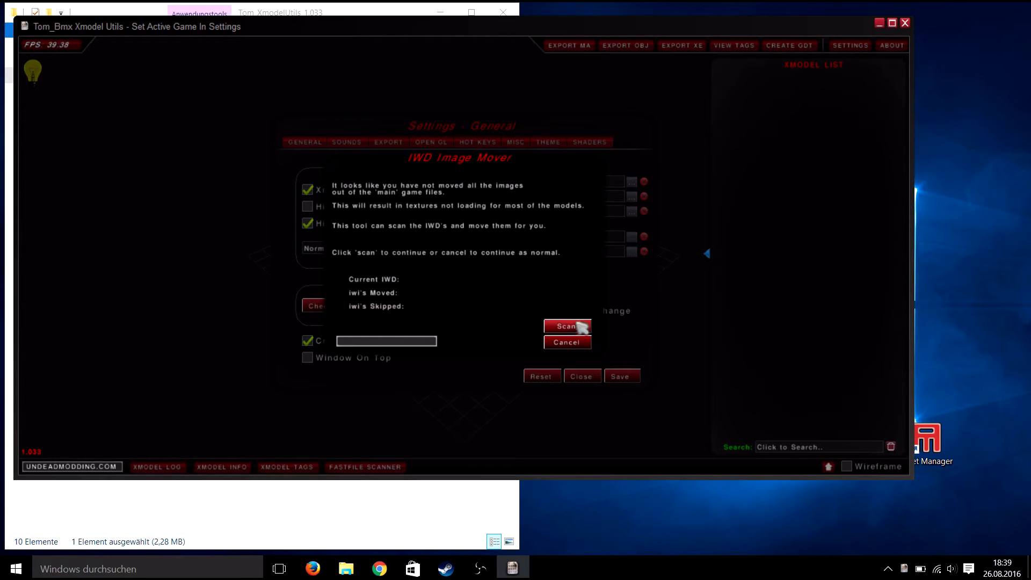
{"action": "left_click", "coordinate": [567, 327]}
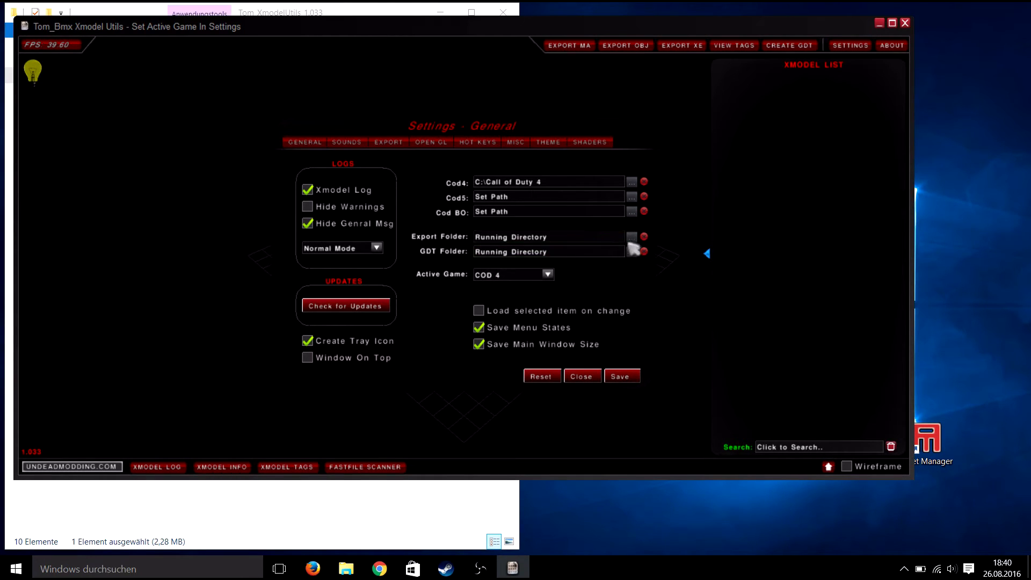
- Set Export Folder to Model Export and GDT Folder to Call of Duty 4\source_data, then save the settings
{"action": "left_click", "coordinate": [631, 251]}
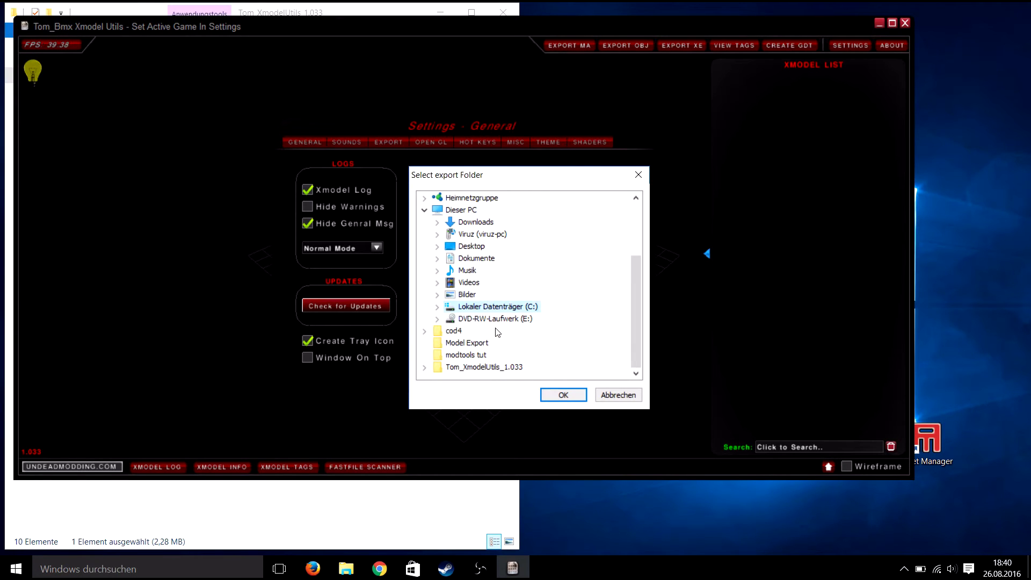
{"action": "left_click", "coordinate": [563, 395]}
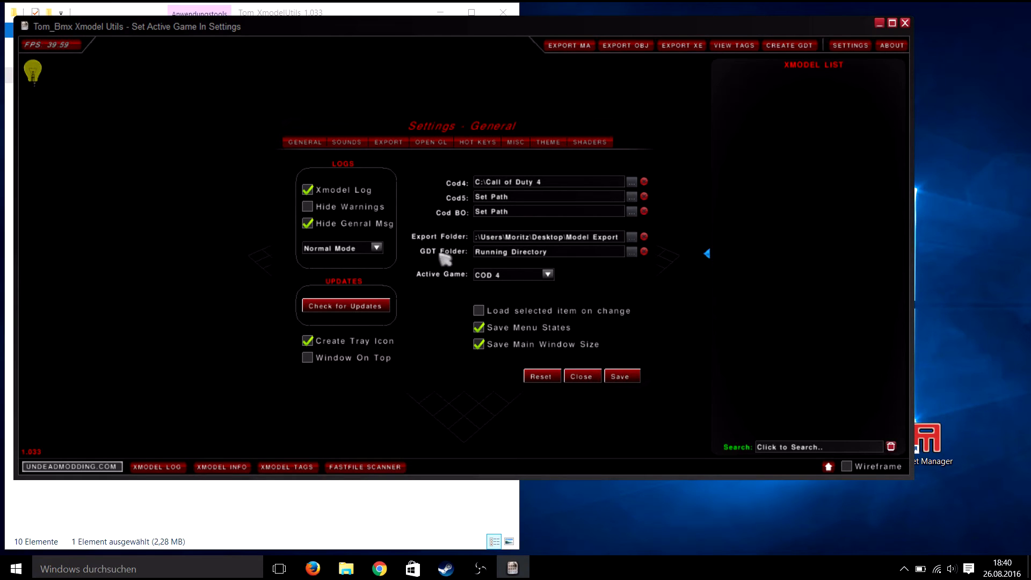
{"action": "left_click", "coordinate": [632, 252]}
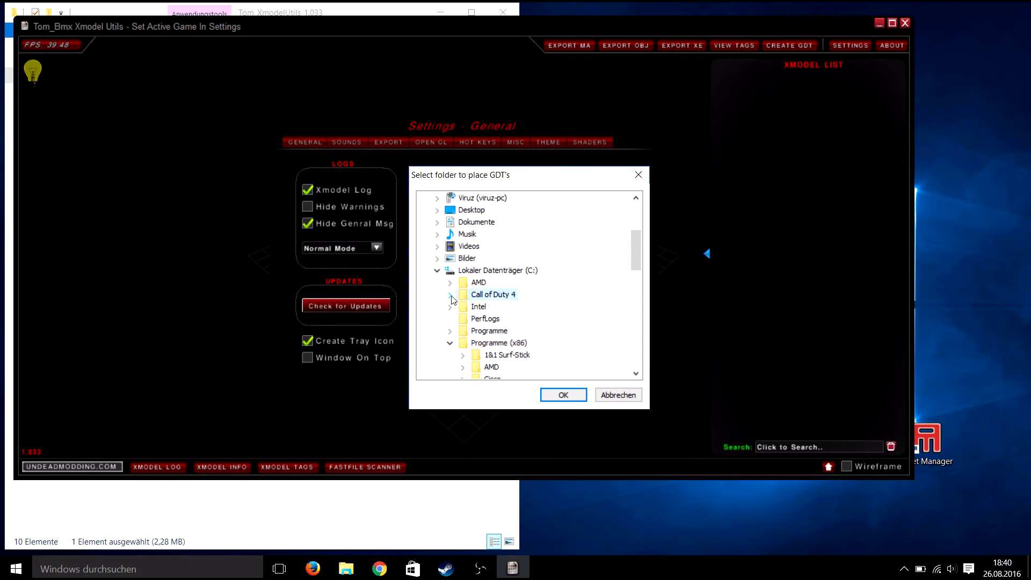
{"action": "left_click", "coordinate": [449, 295]}
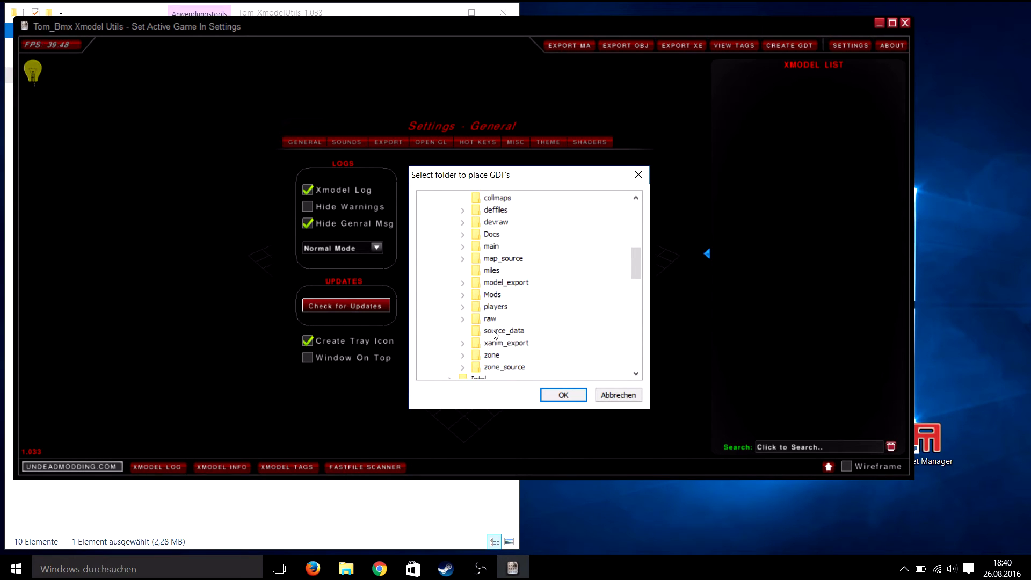
{"action": "left_click", "coordinate": [504, 331]}
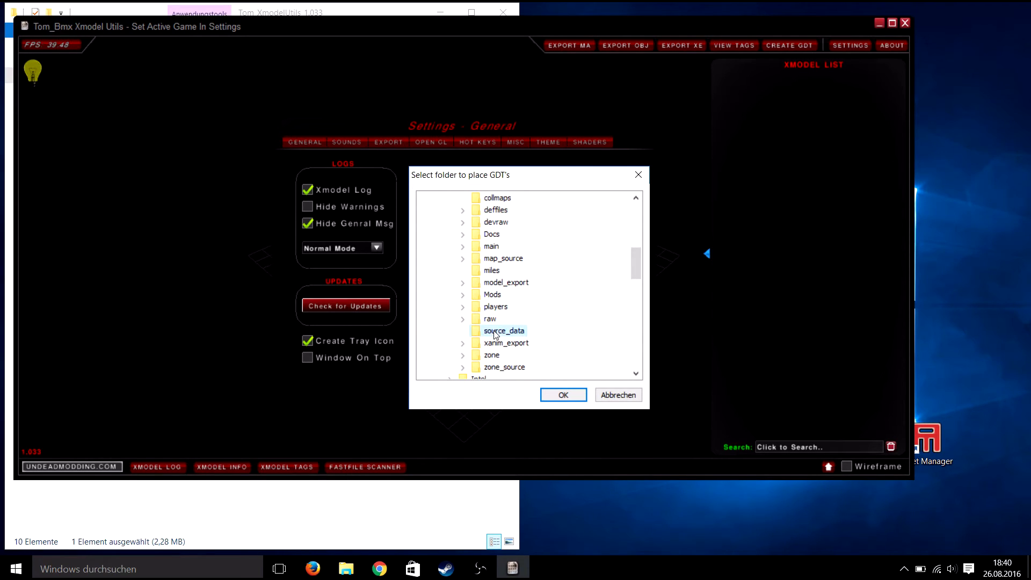
{"action": "left_click", "coordinate": [563, 395]}
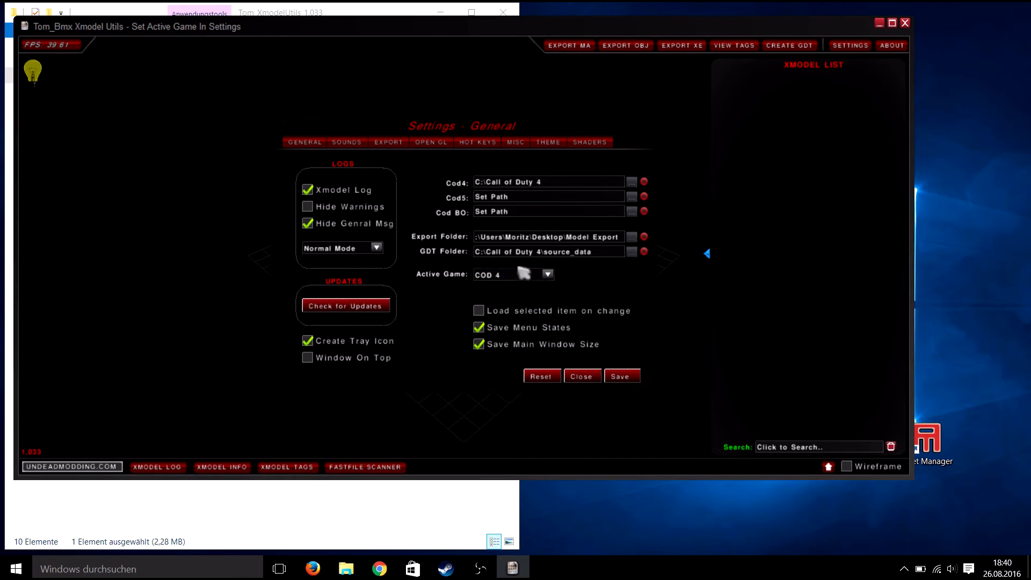
{"action": "left_click", "coordinate": [582, 376]}
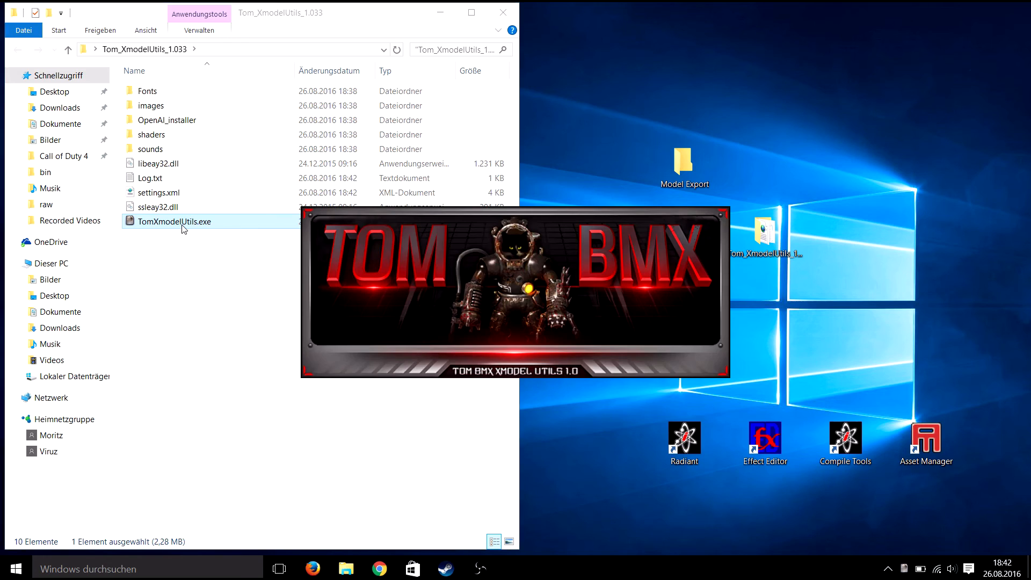
- Relaunch the tool, search for desert and load weapon_desert_eagle_silver_hr_promo into the viewer
{"action": "double_click", "coordinate": [175, 221]}
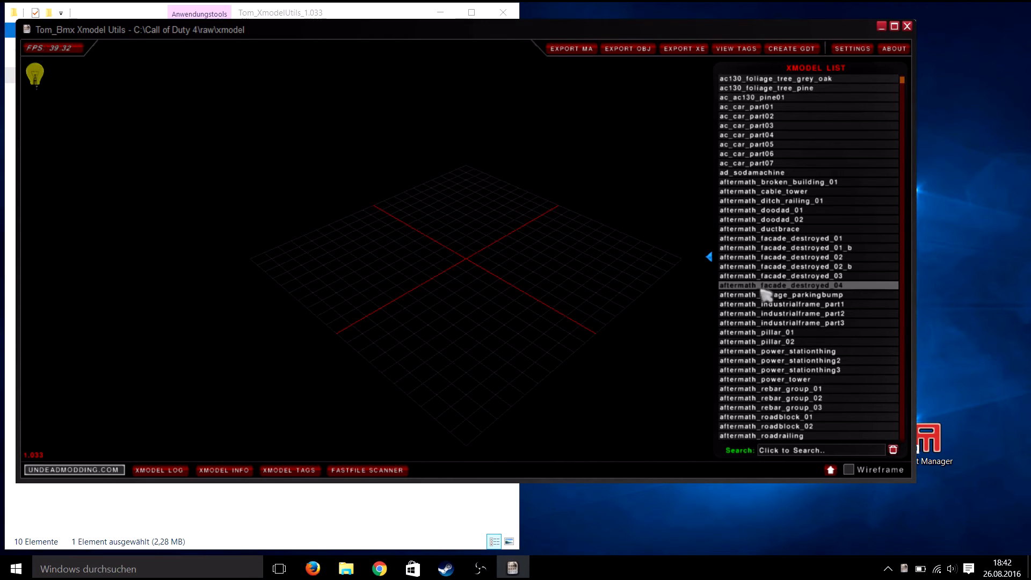
{"action": "left_click", "coordinate": [782, 286]}
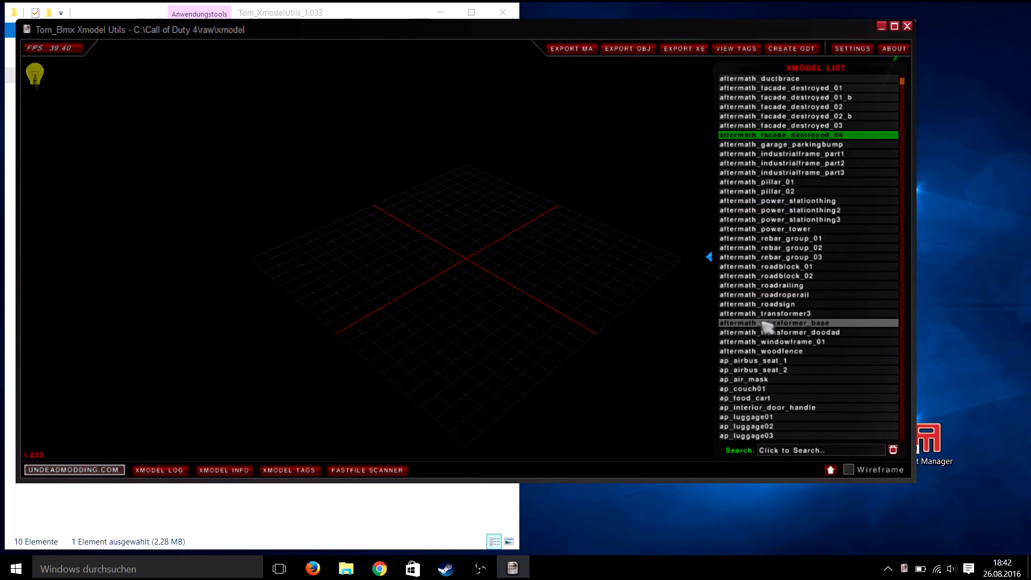
{"action": "left_click", "coordinate": [760, 322]}
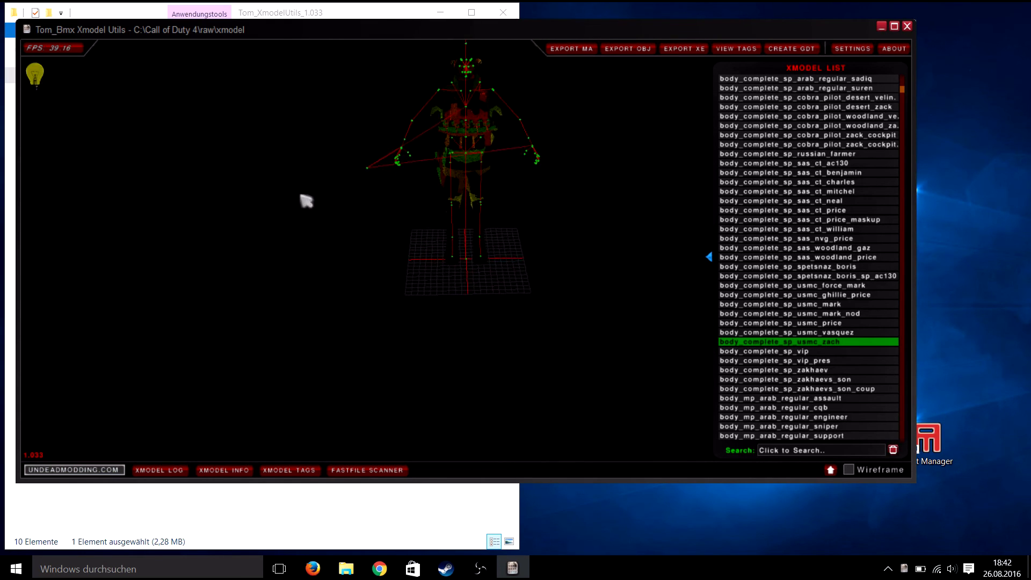
{"action": "type", "text": "desert"}
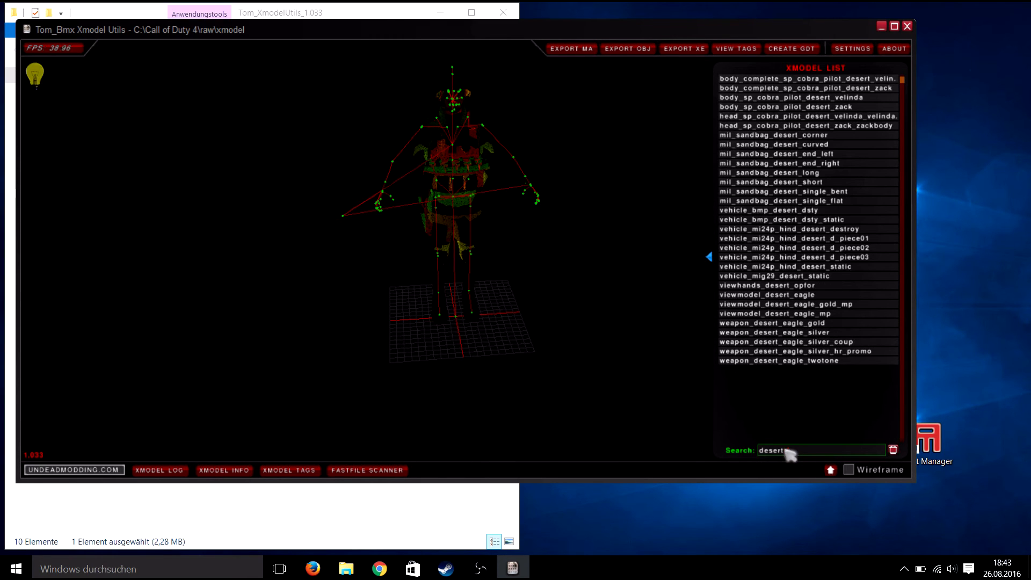
{"action": "left_click", "coordinate": [795, 351]}
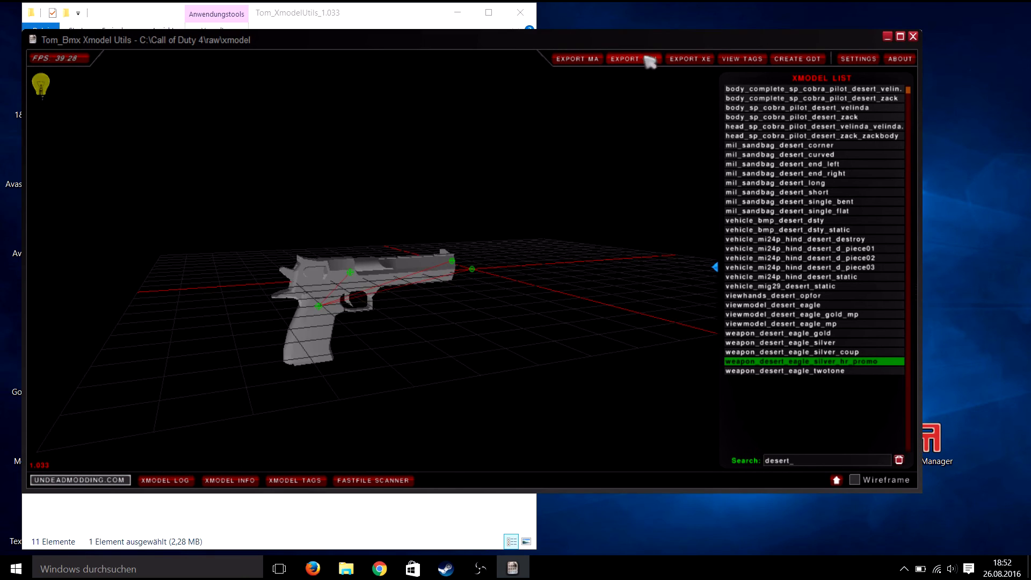
- Export the Desert Eagle as OBJ and view its OBJ, MTL and texture files under Model Export
{"action": "left_click", "coordinate": [634, 58]}
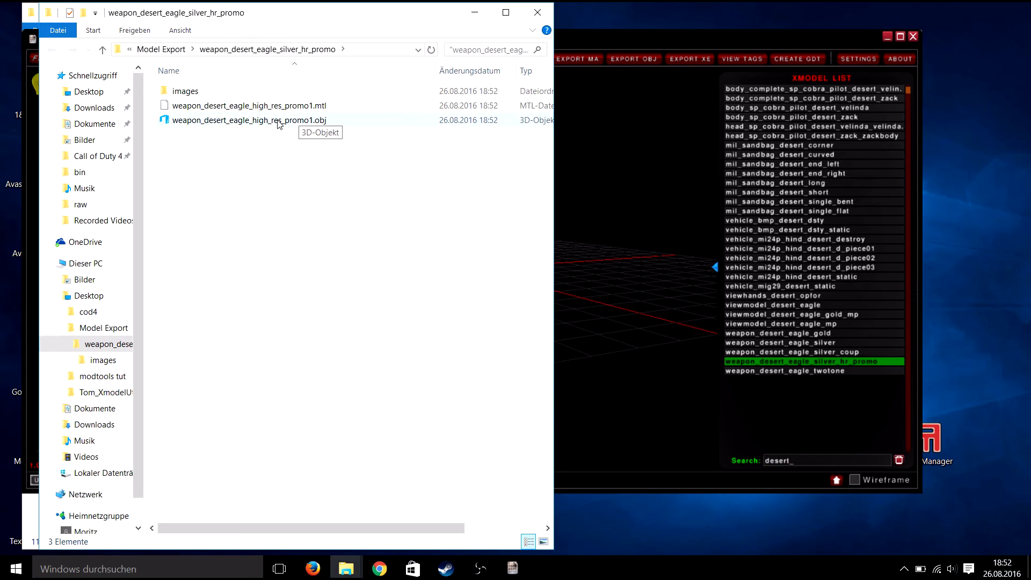
{"action": "double_click", "coordinate": [184, 90]}
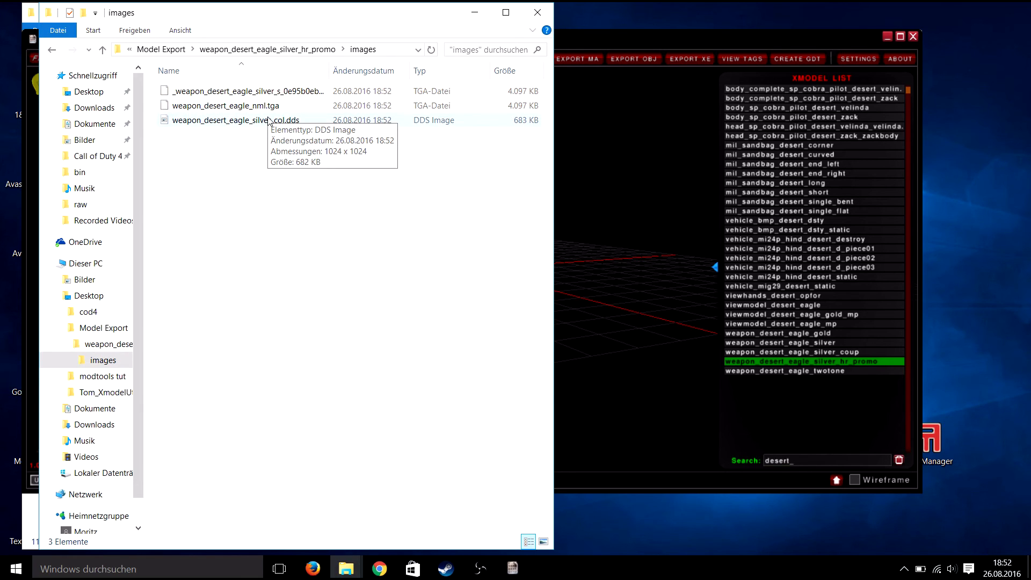
{"action": "mouse_move", "coordinate": [231, 166]}
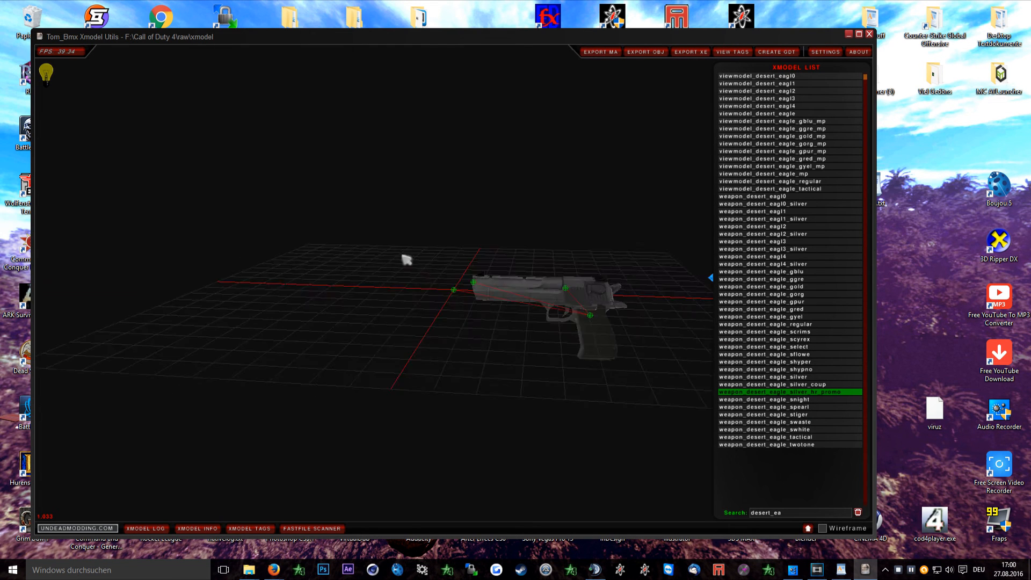
{"action": "left_click_drag", "start_coordinate": [406, 260], "coordinate": [691, 79]}
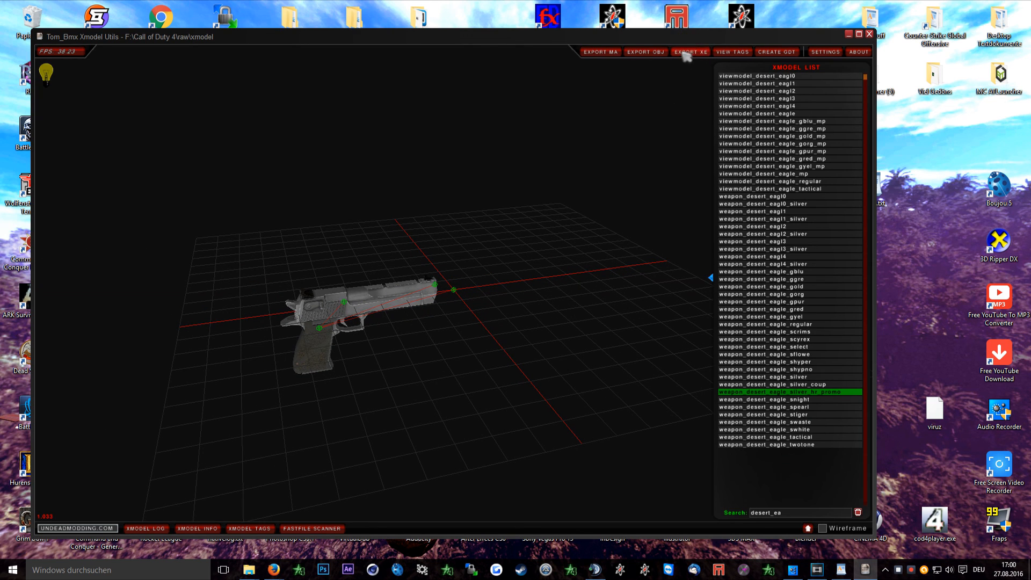
{"action": "mouse_move", "coordinate": [778, 52]}
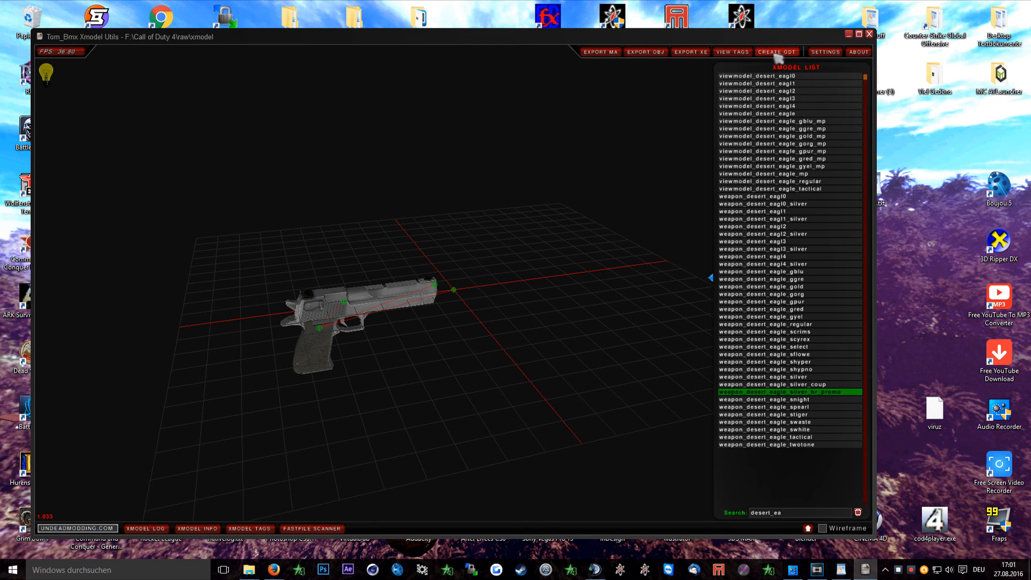